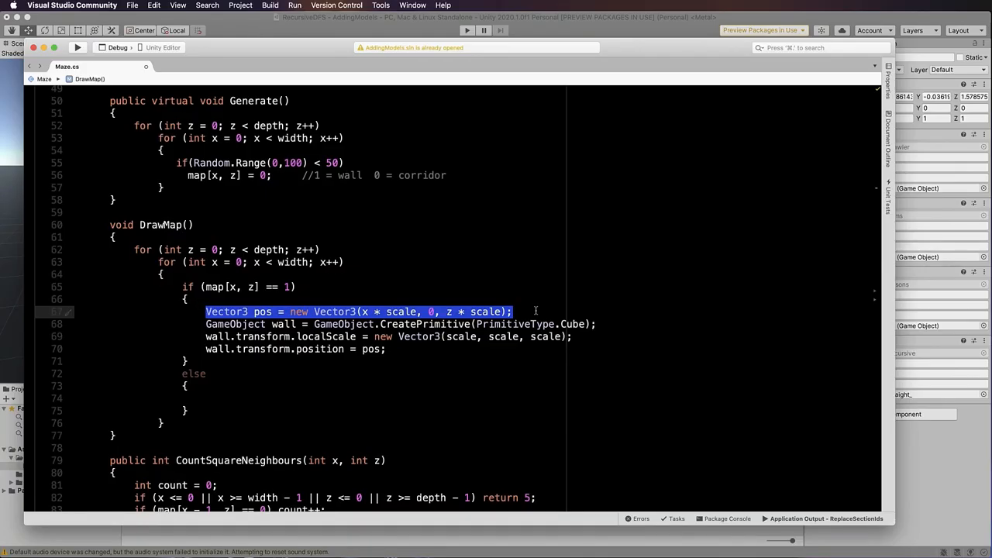
- Replace the CreatePrimitive cube line with an Instantiate( call for the straight prefab
text(Instantiate(str)
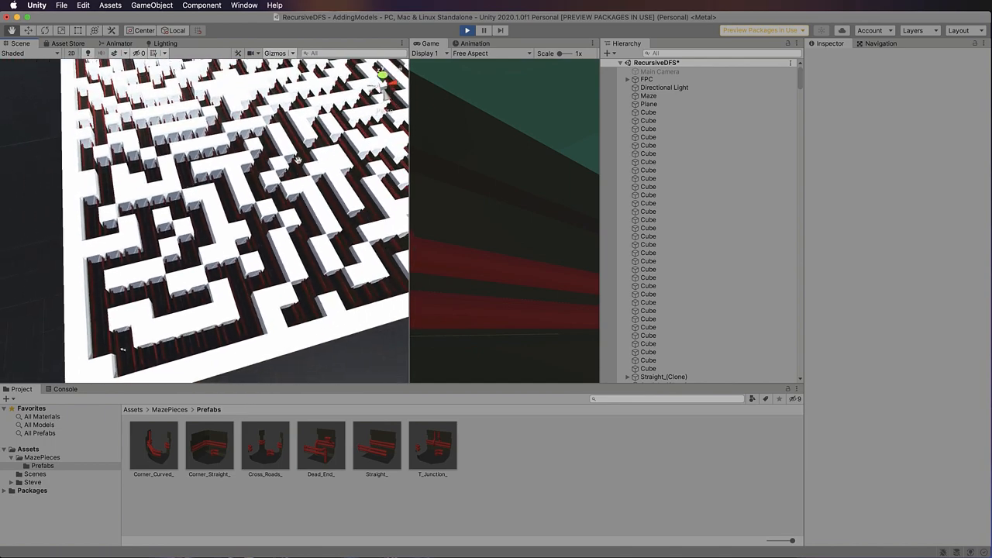
- Adjust the view of the running cube-wall maze in the RecursiveDFS scene
drag(298, 158, 307, 263)
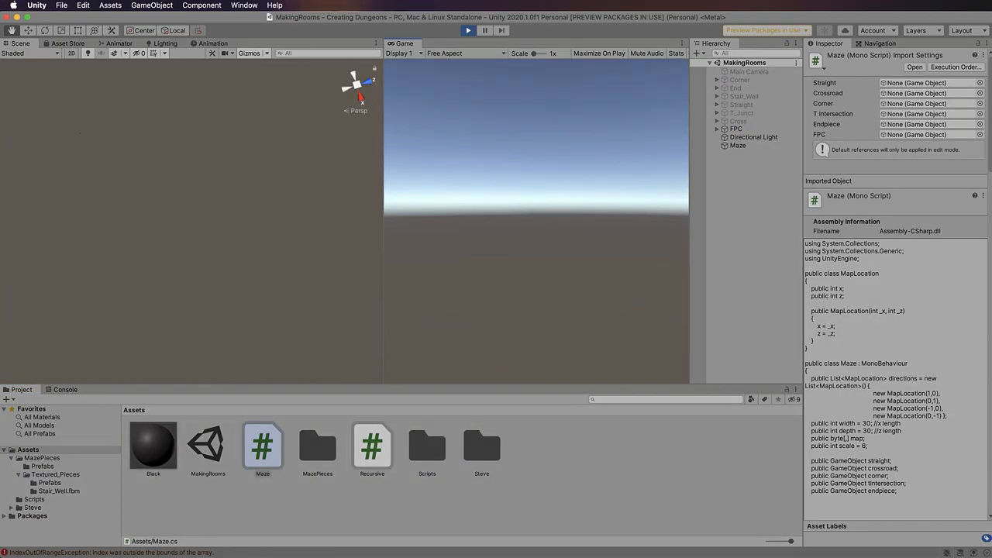
- Run the MakingRooms scene to generate the stone-textured 3D maze dungeon
click(462, 31)
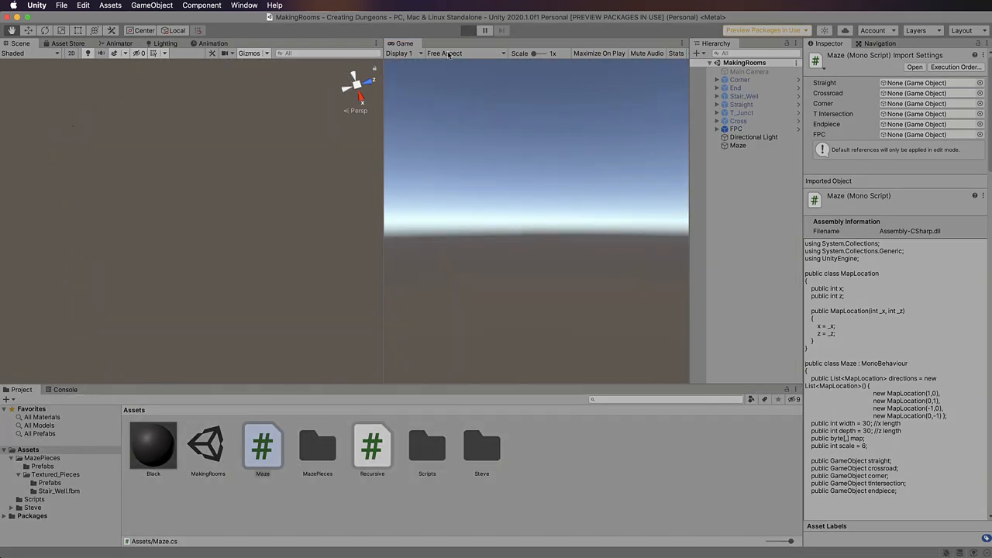
click(486, 31)
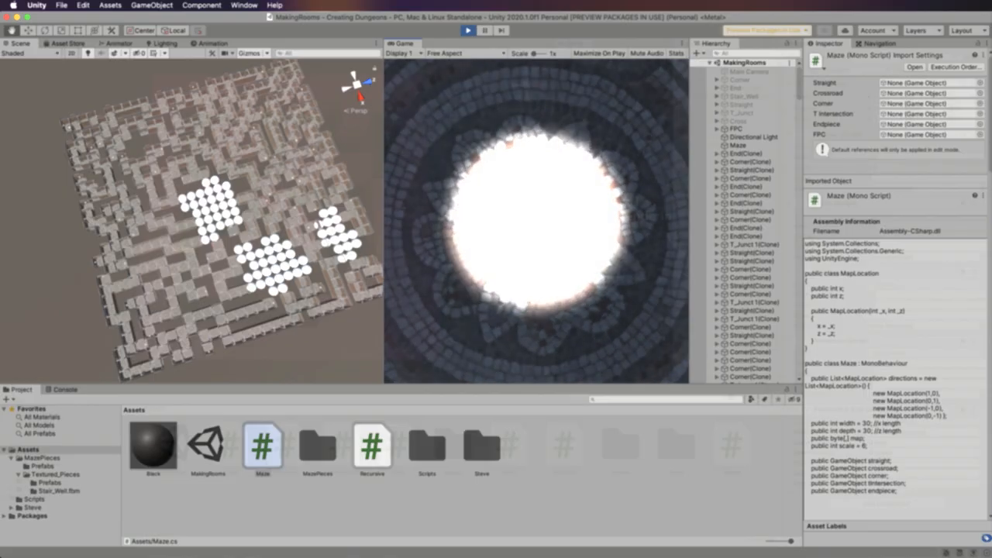